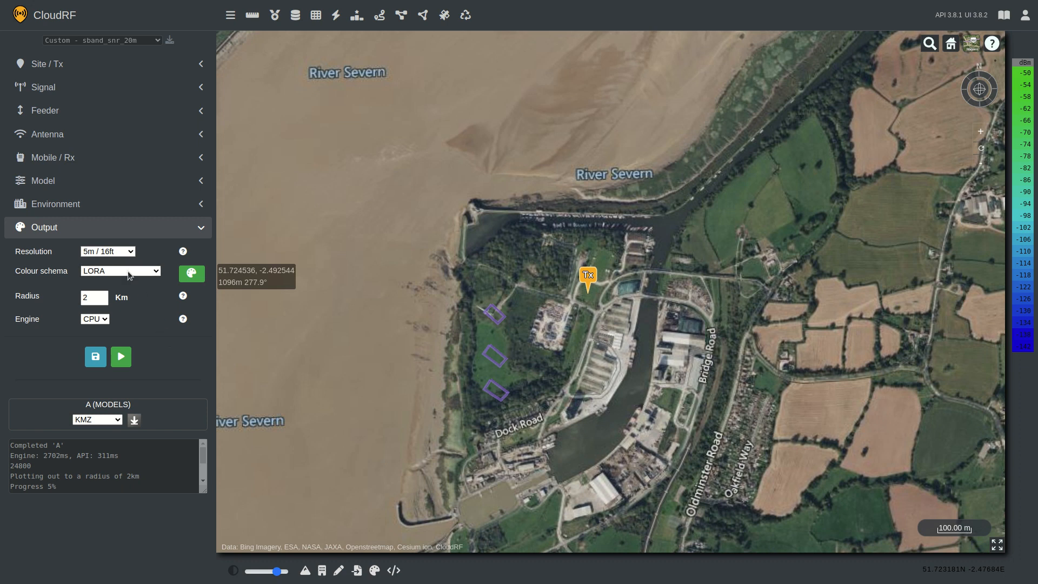
# Switch the output colour schema from LORA through GREEN to RAINBOW.
pyautogui.click(121, 271)
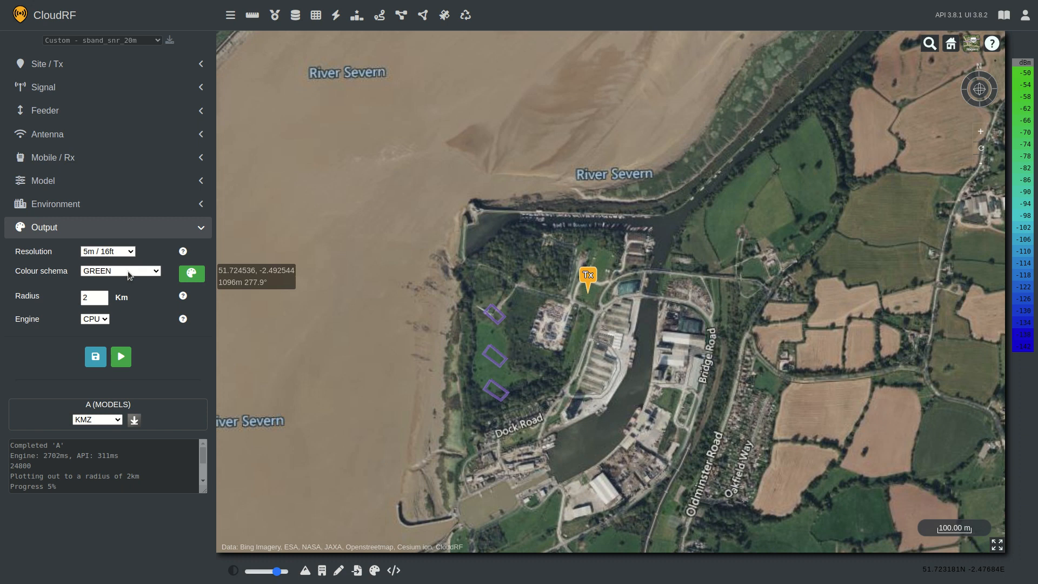
pyautogui.click(120, 271)
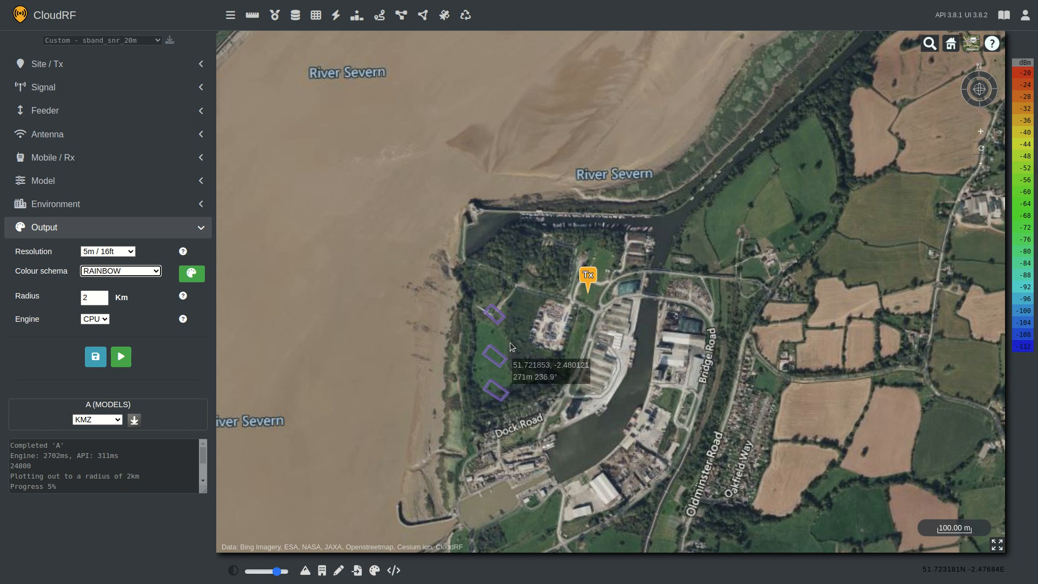
pyautogui.moveTo(539, 343)
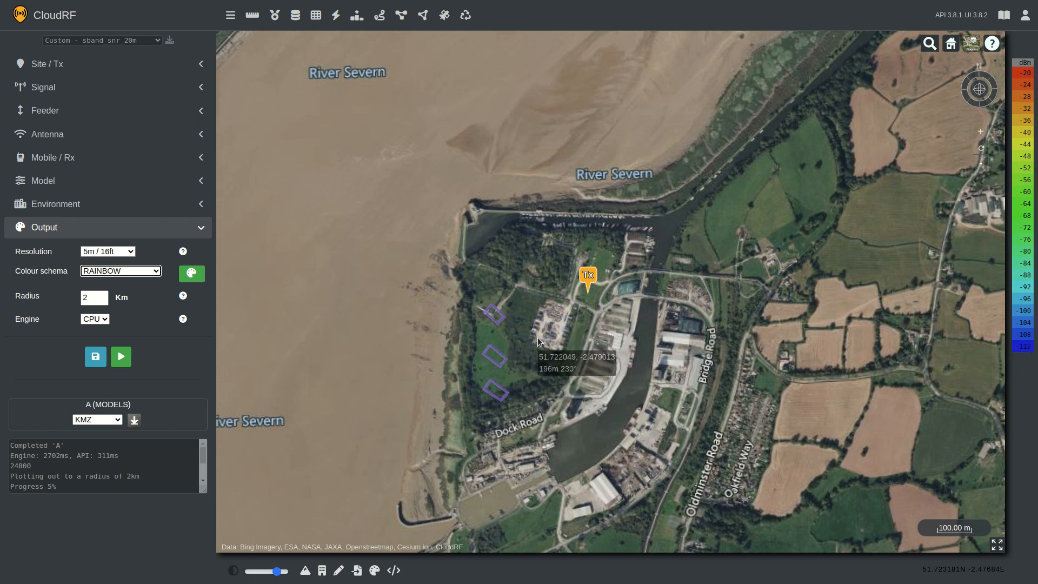
pyautogui.moveTo(532, 350)
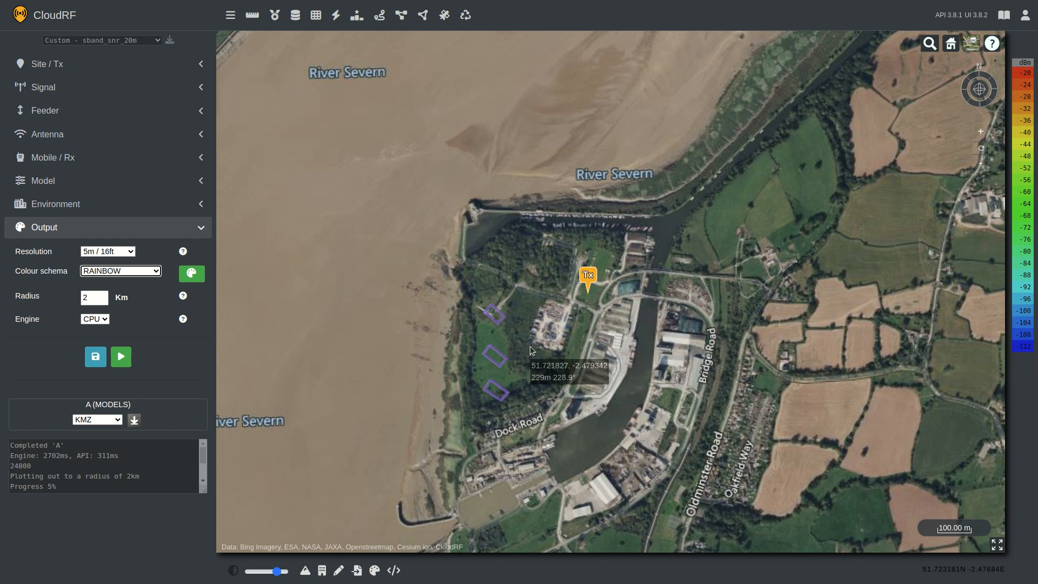
pyautogui.moveTo(845, 253)
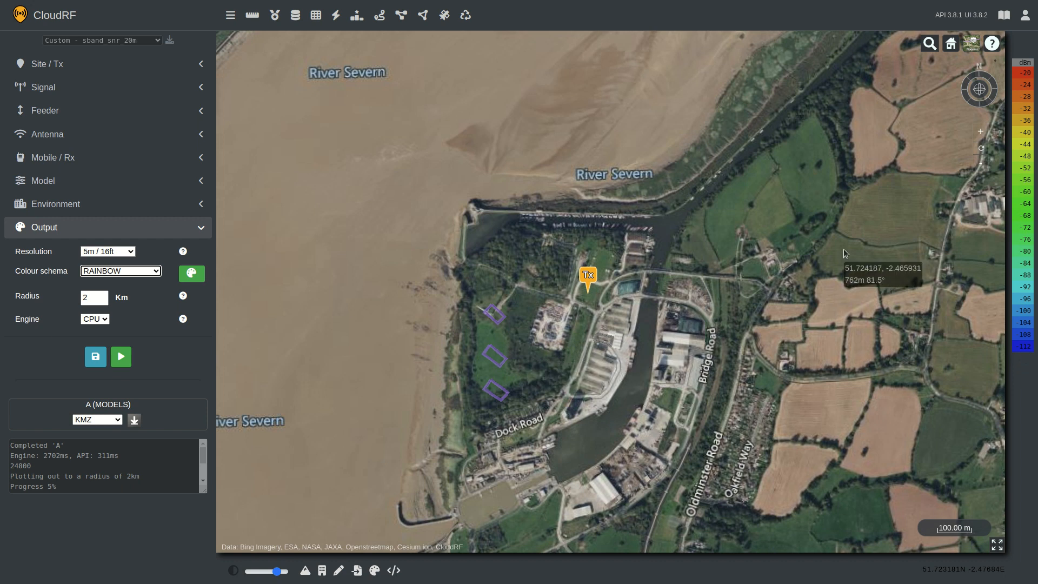
pyautogui.moveTo(899, 213)
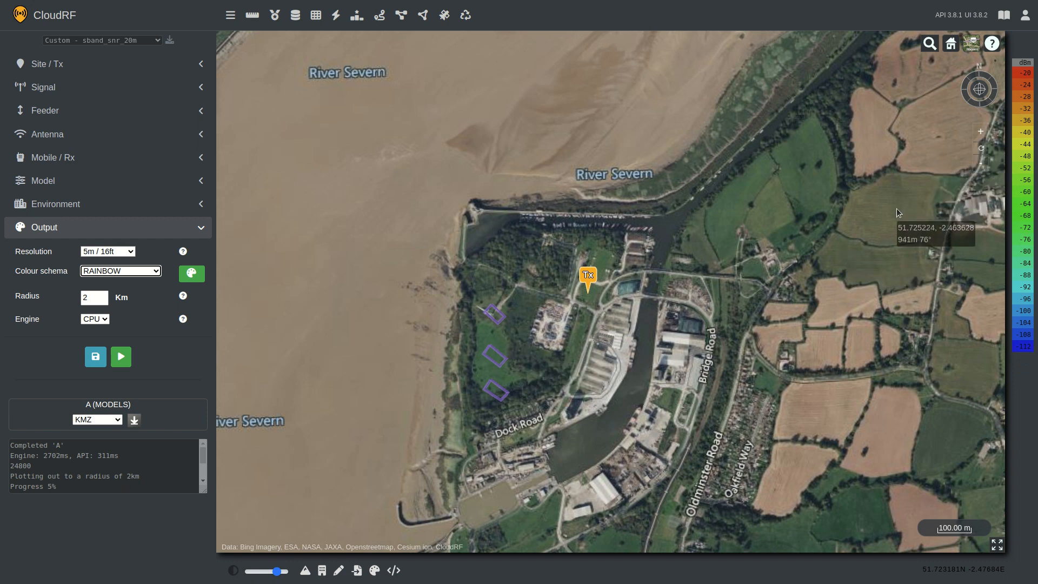
pyautogui.moveTo(997, 350)
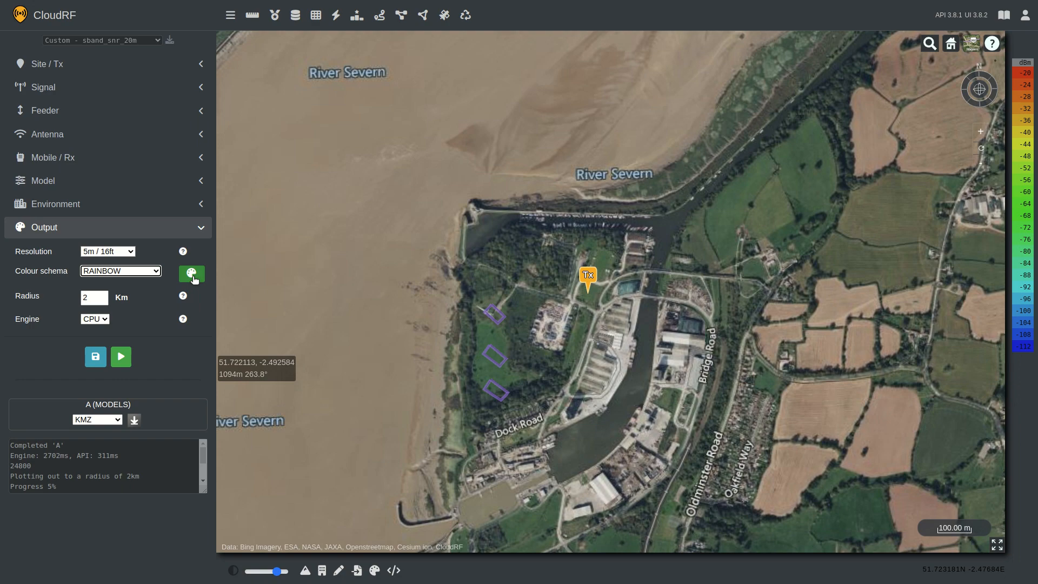
# Open the My Colours palette editor and select the Name field for a new schema.
pyautogui.click(191, 274)
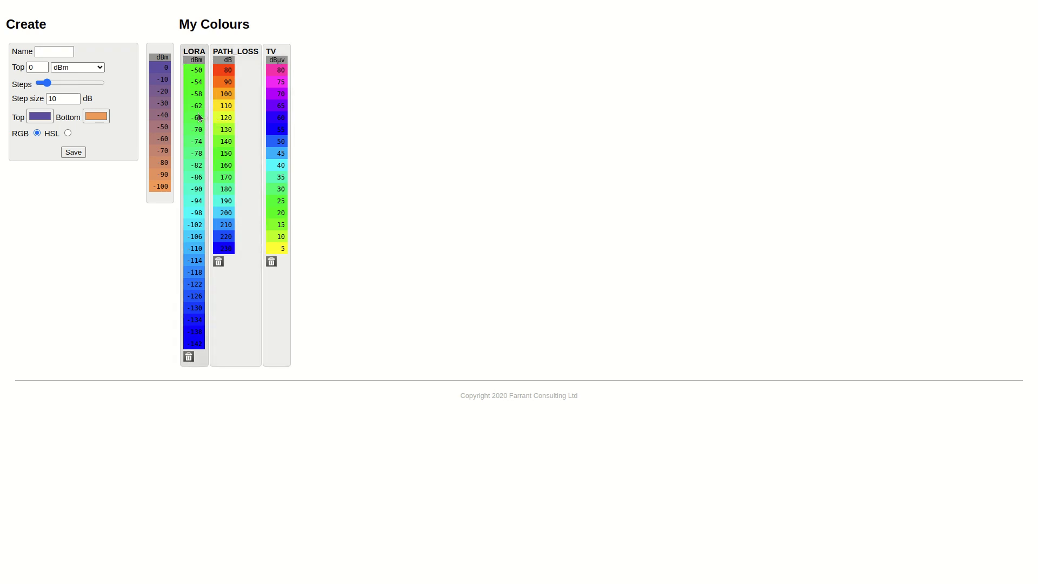
pyautogui.moveTo(299, 133)
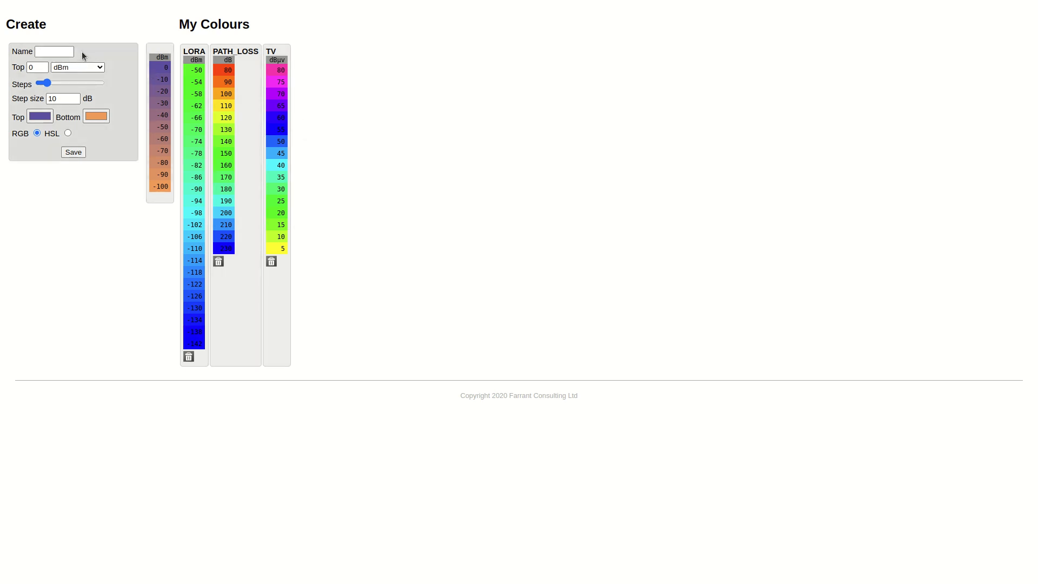
pyautogui.click(54, 52)
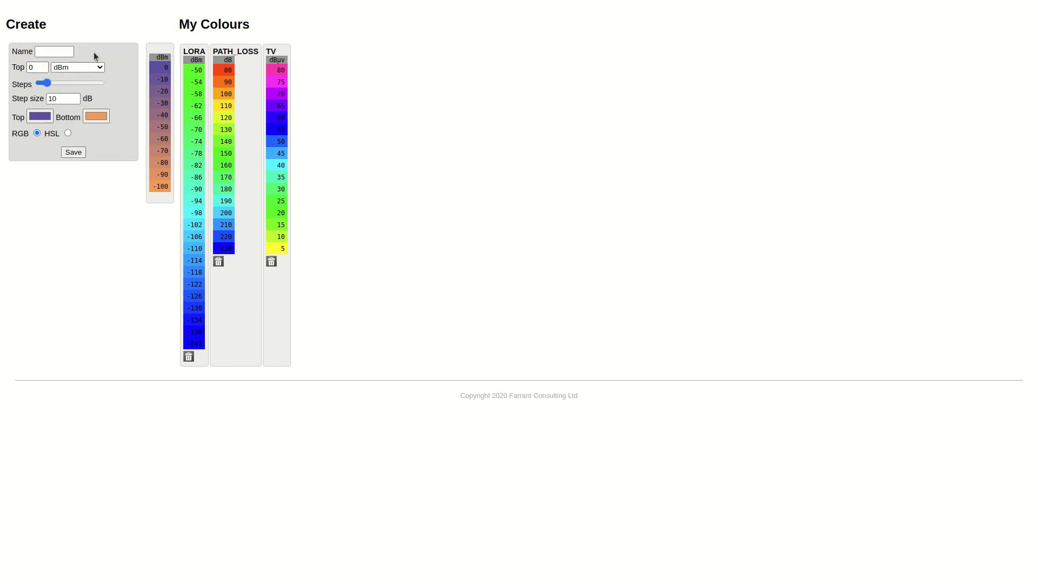
pyautogui.click(76, 67)
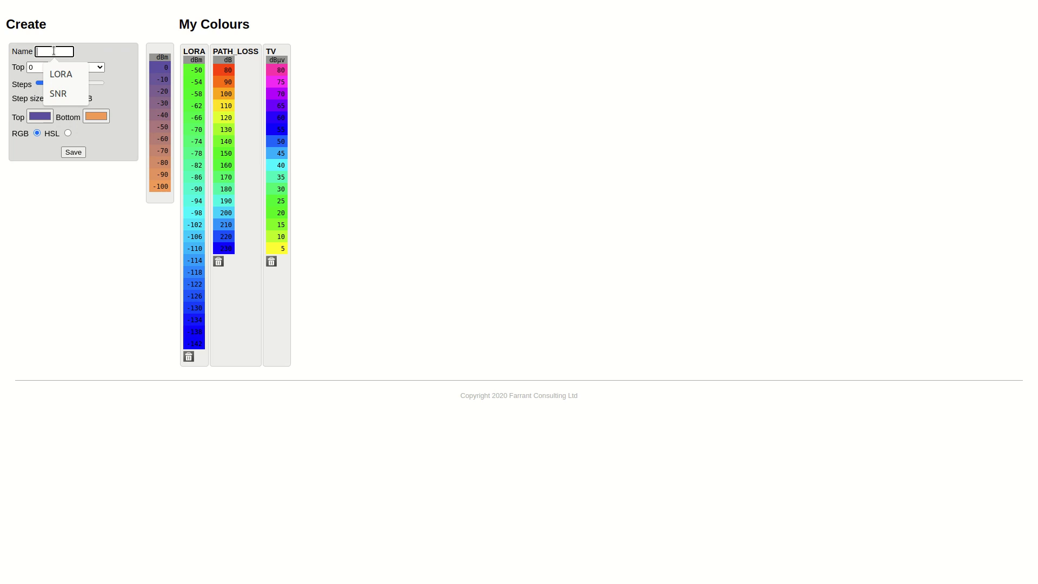
# Name the new colour schema MYKEY and set its top value to -50 dBm.
pyautogui.write('MYKEY')
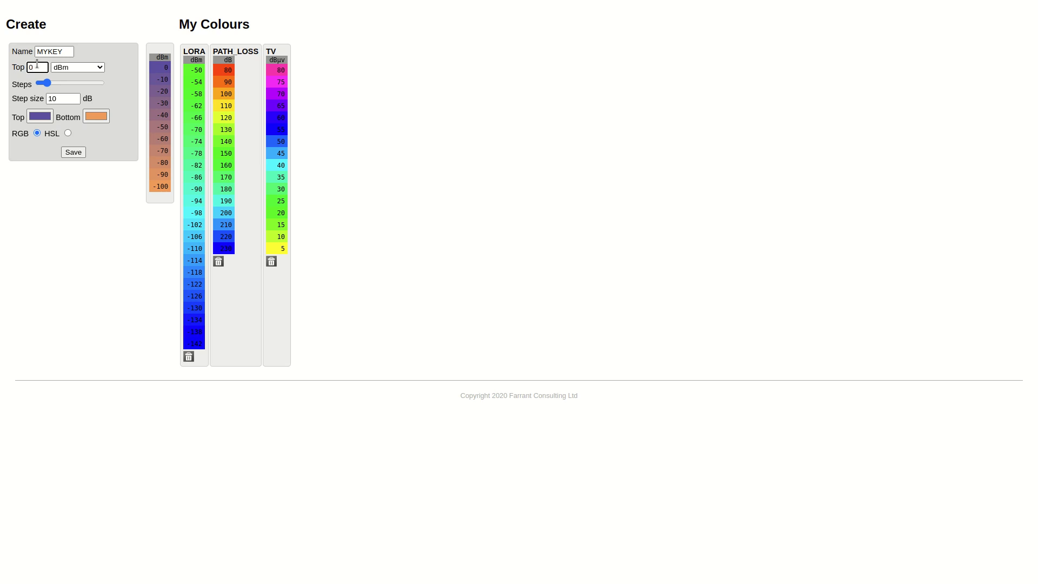
pyautogui.write('-38')
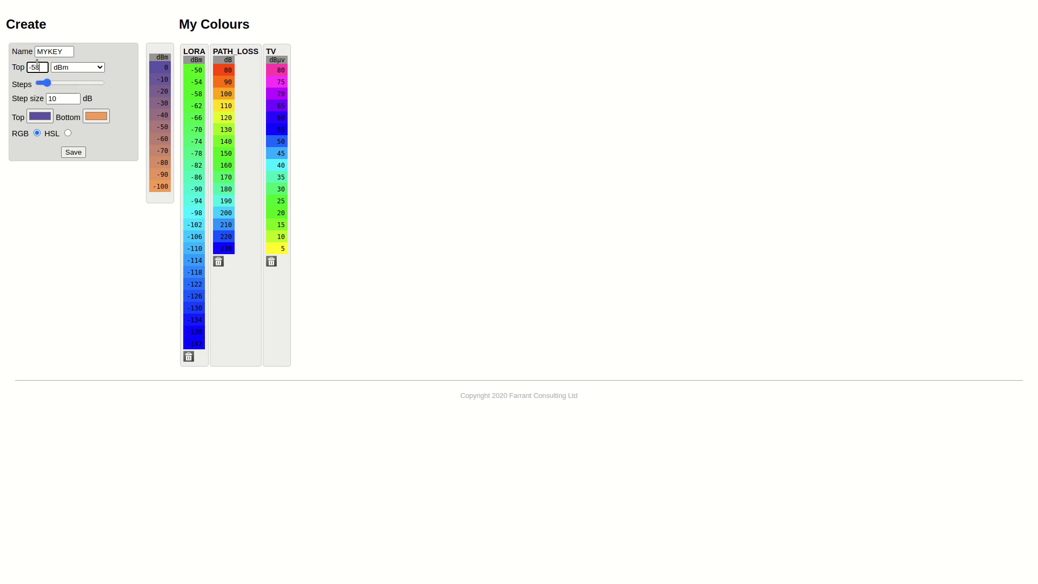
pyautogui.write('-50')
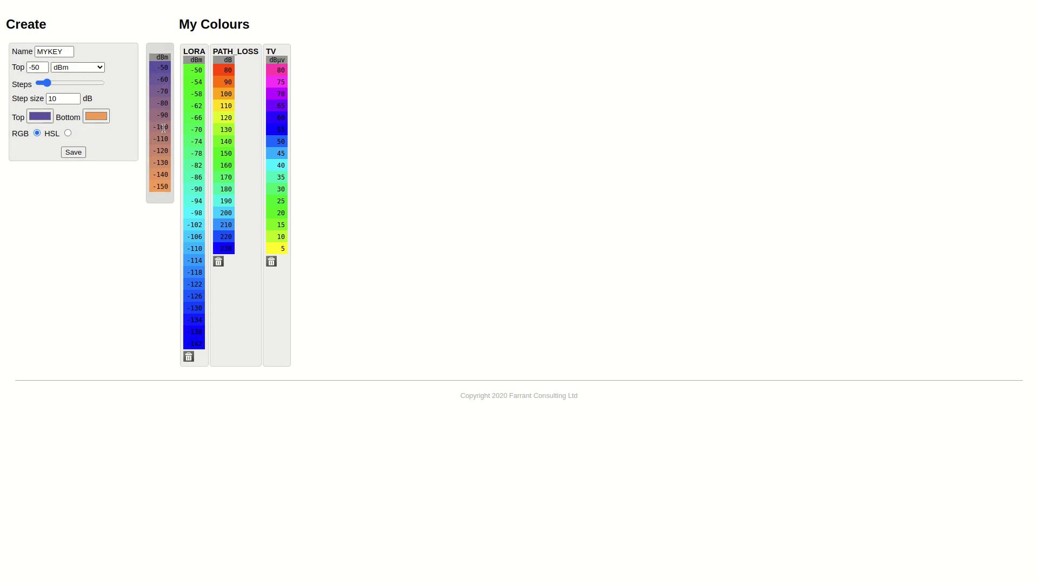
# Set MYKEY's step size to 5 dB and trim the steps so the scale ends at -100.
pyautogui.click(63, 98)
pyautogui.write('5')
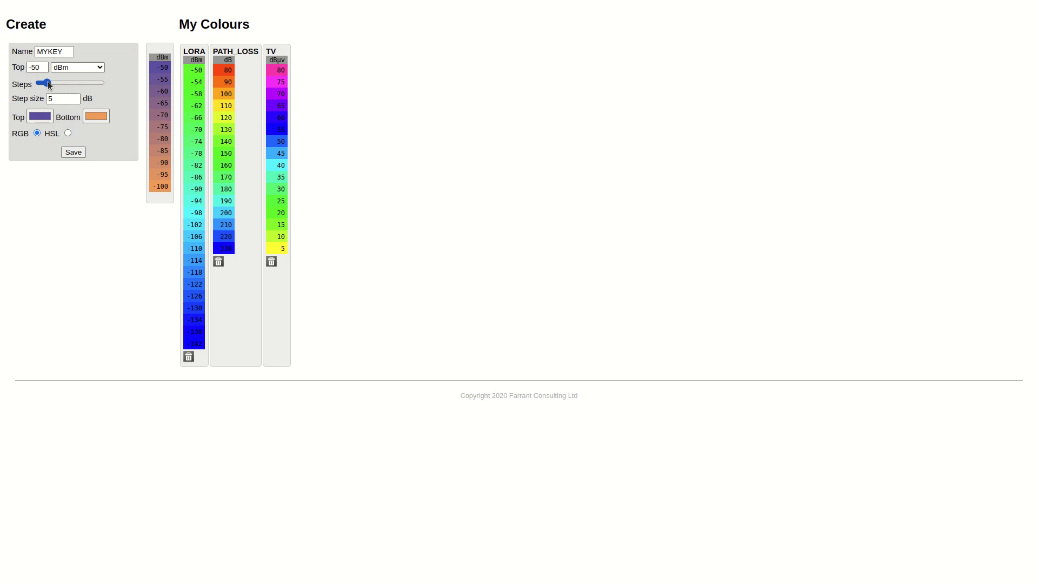
pyautogui.moveTo(43, 83); pyautogui.dragTo(47, 83)
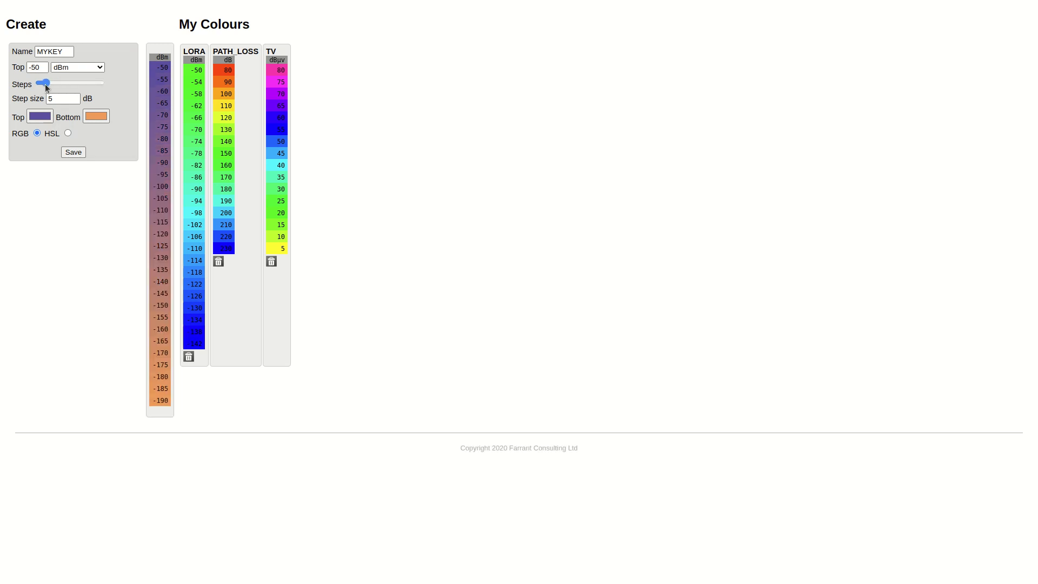
pyautogui.moveTo(46, 82); pyautogui.dragTo(40, 83)
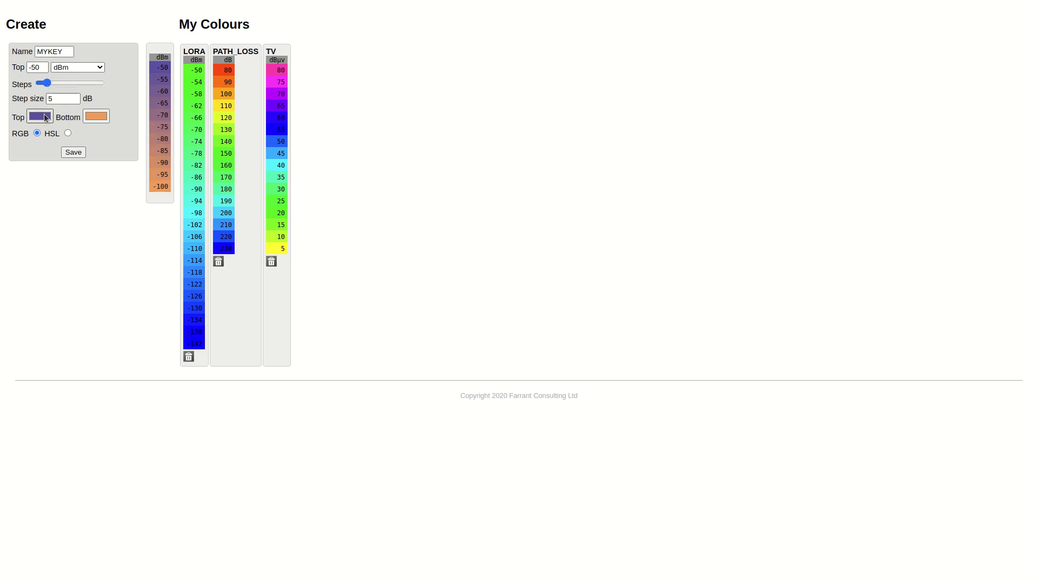
pyautogui.moveTo(44, 123)
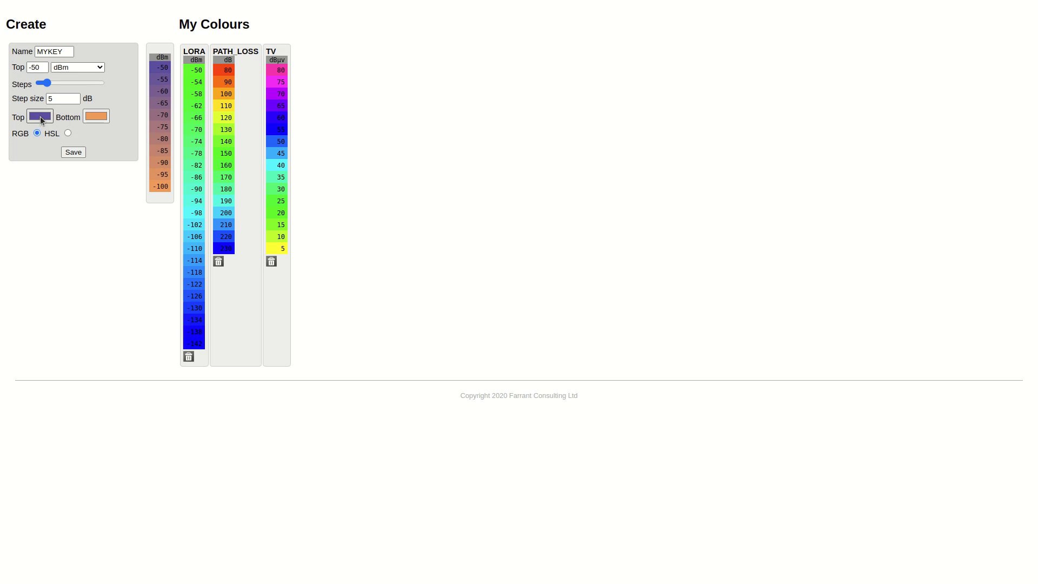
# Make MYKEY's top colour blue and its bottom colour red.
pyautogui.click(39, 117)
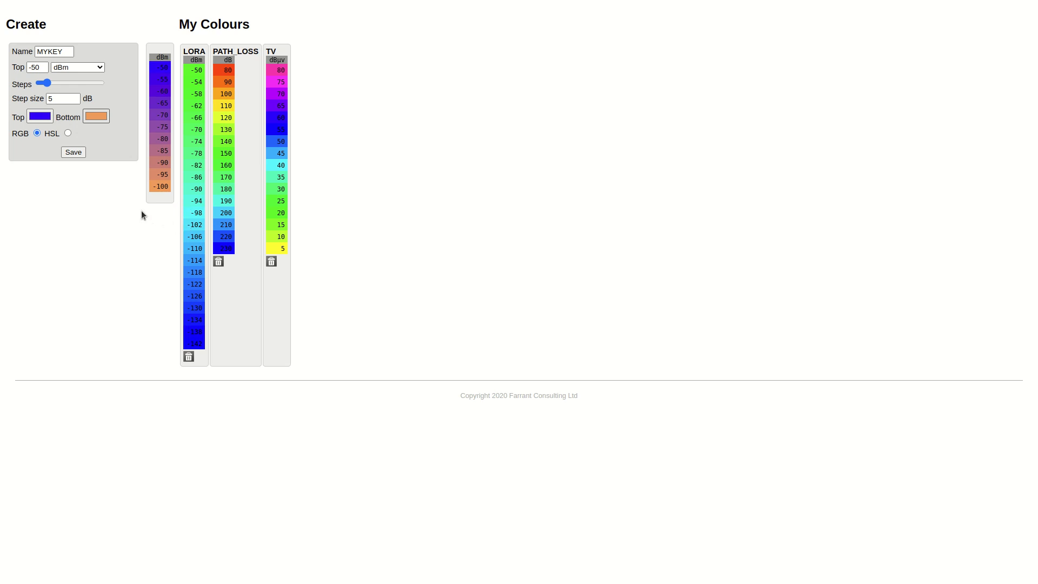
pyautogui.click(95, 116)
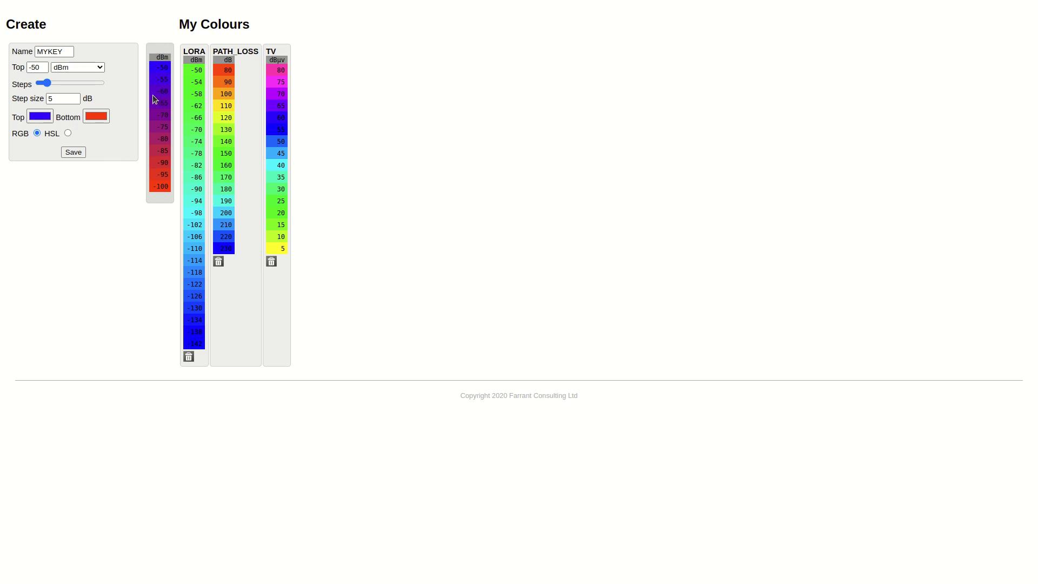
pyautogui.moveTo(167, 66)
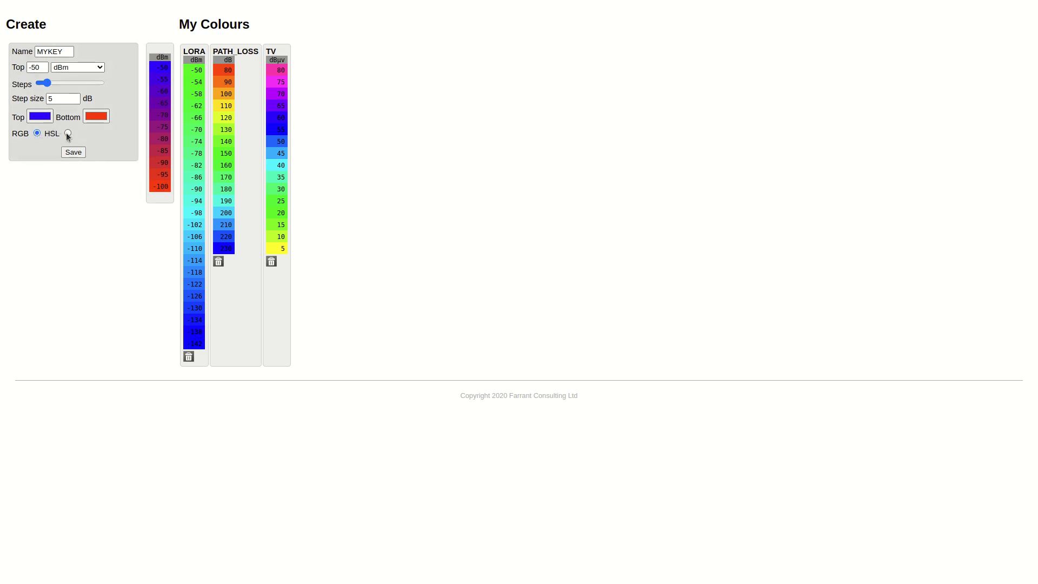
# Switch MYKEY to HSL blending for a blue-to-red hue ramp and save it.
pyautogui.click(67, 133)
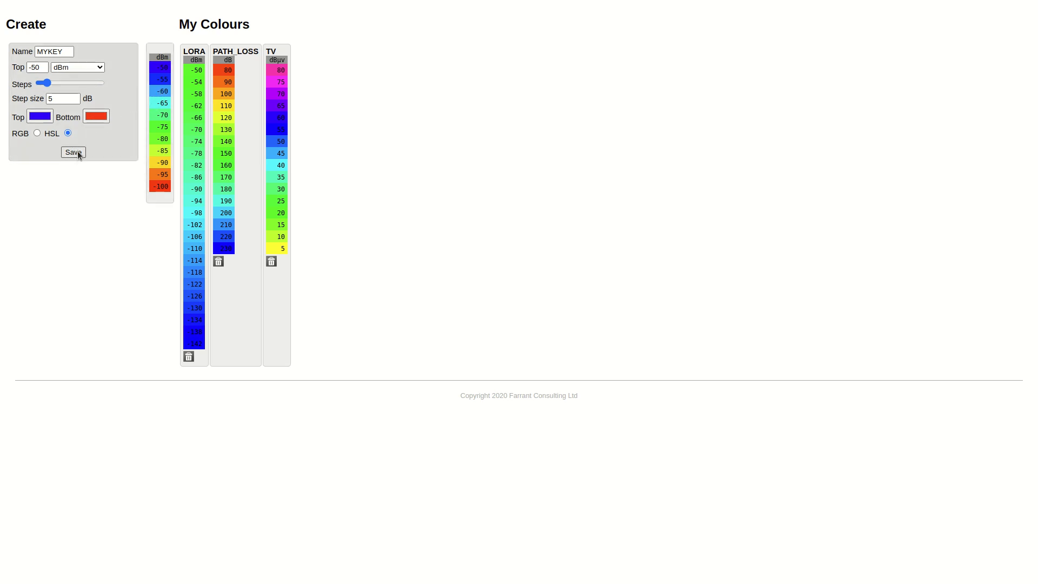
pyautogui.click(73, 152)
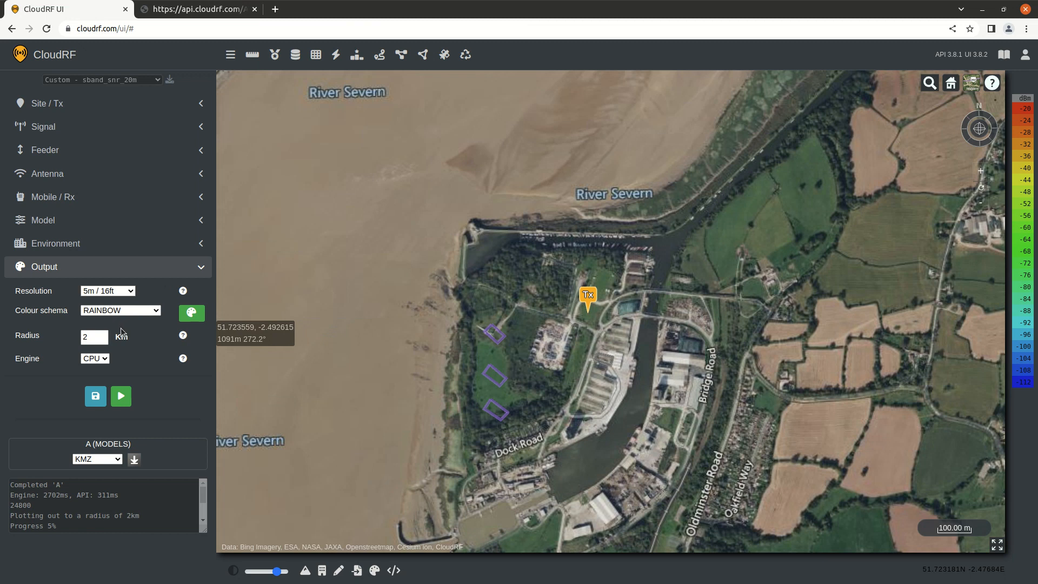
# Select MYKEY as the coverage output's colour schema.
pyautogui.click(120, 310)
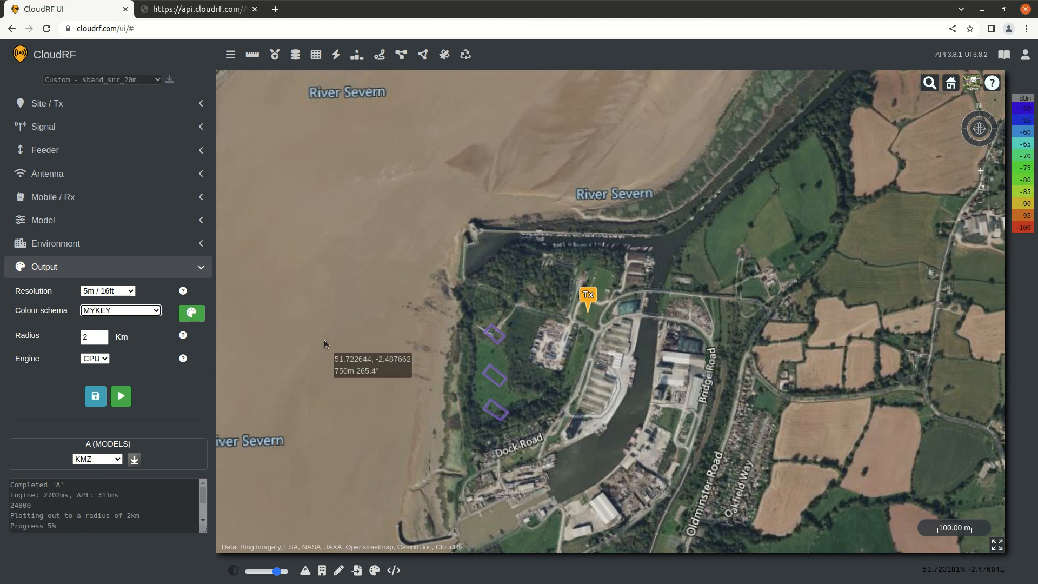
pyautogui.click(52, 197)
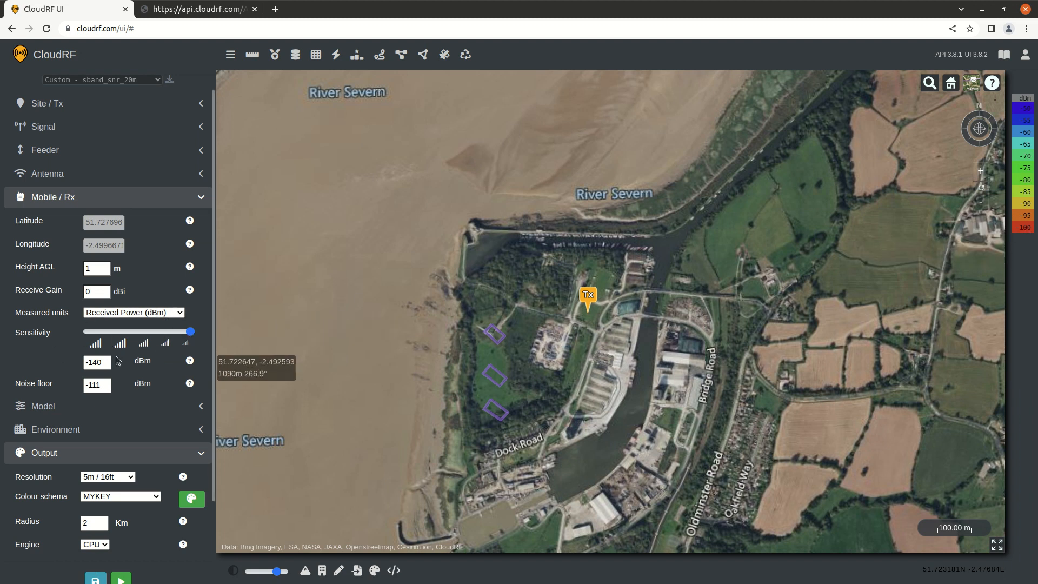
# Change the Mobile/Rx sensitivity from -140 to -105 dBm.
pyautogui.click(97, 362)
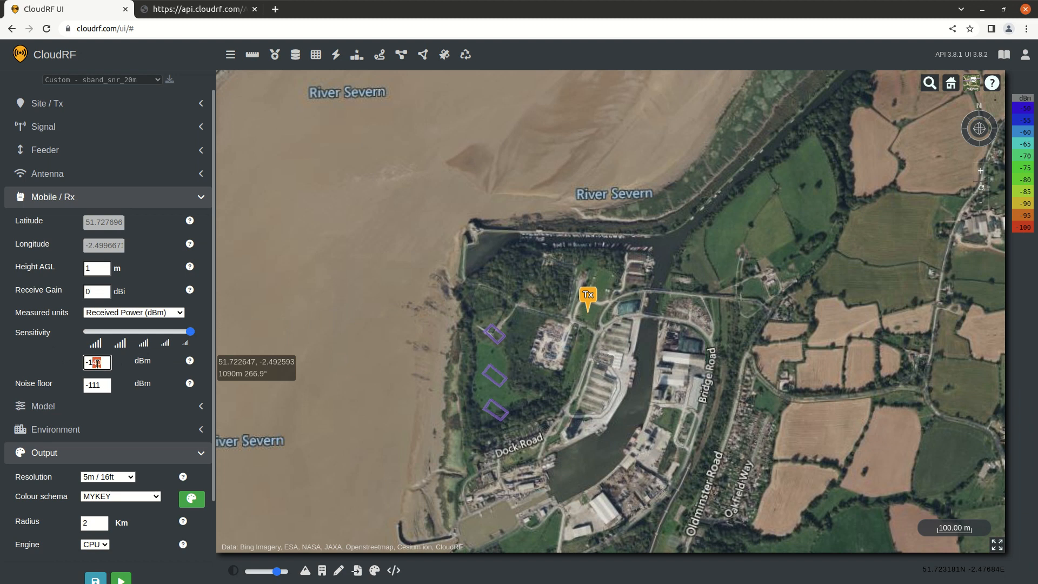
pyautogui.write('-100')
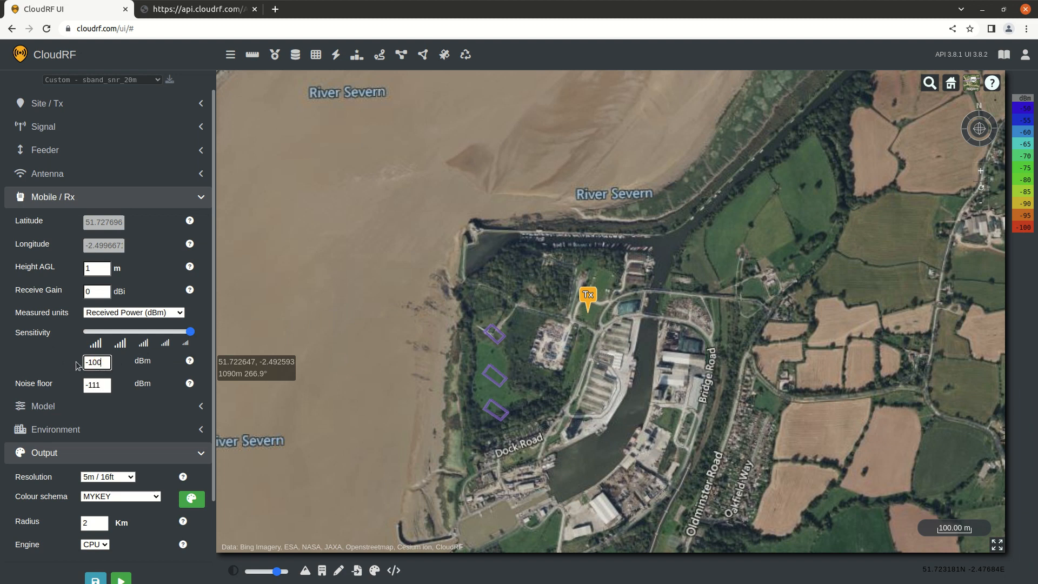
pyautogui.click(96, 362)
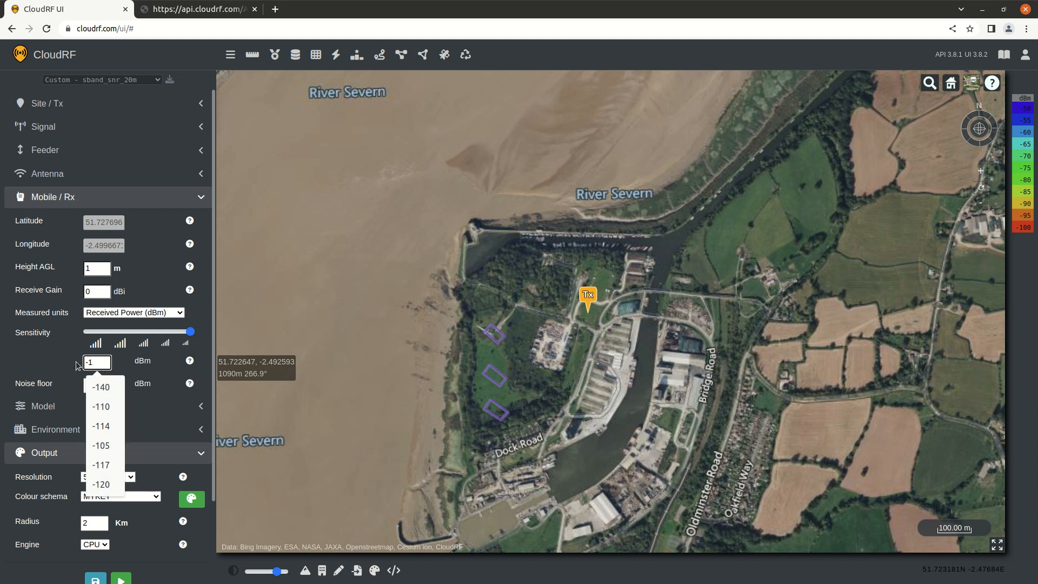
pyautogui.click(100, 445)
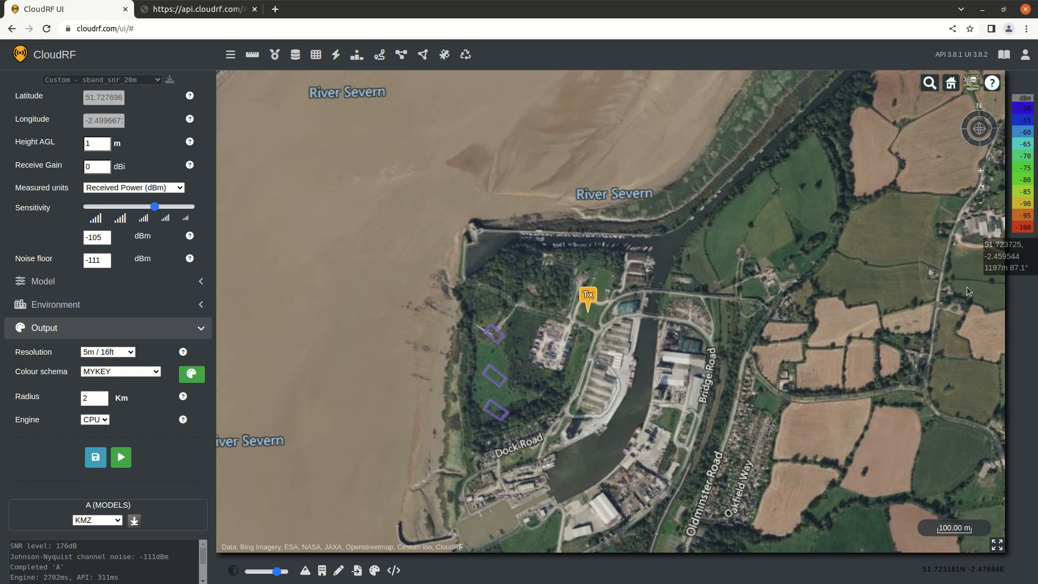
# Run the coverage calculation and zoom out to view the MYKEY-coloured map.
pyautogui.click(121, 457)
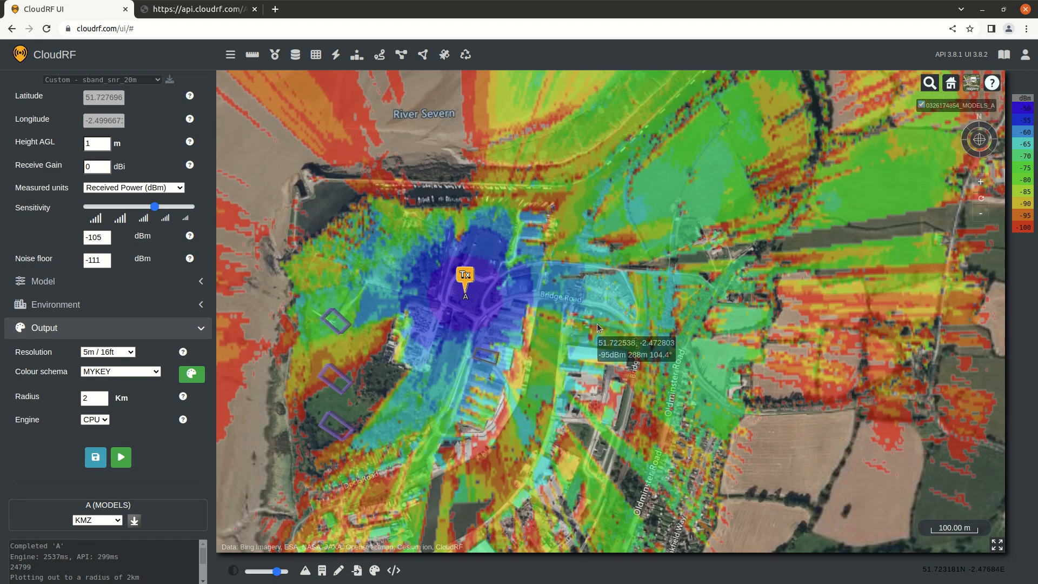
pyautogui.scroll(-3)
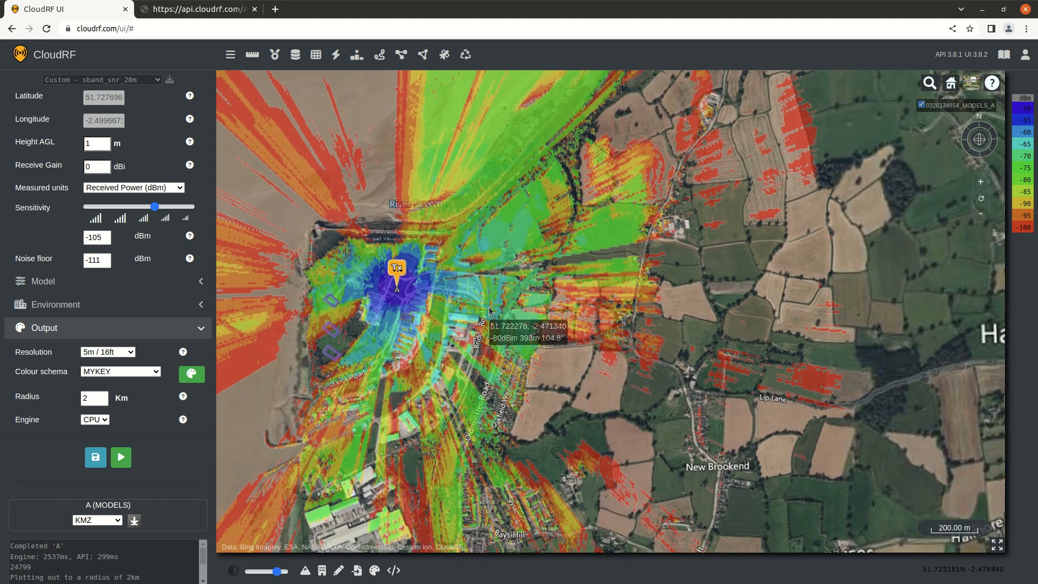
pyautogui.moveTo(435, 365)
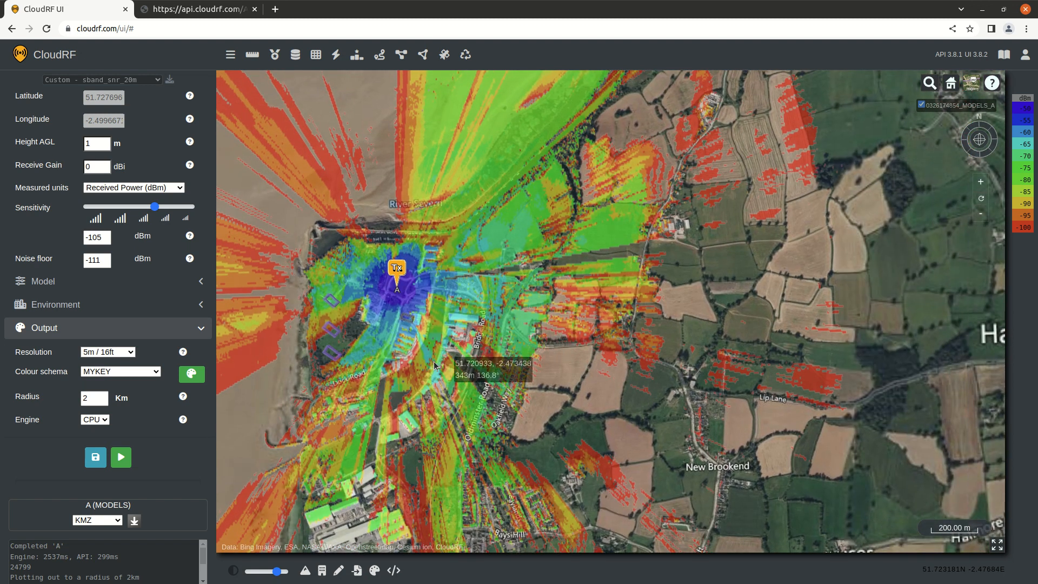
pyautogui.moveTo(447, 344)
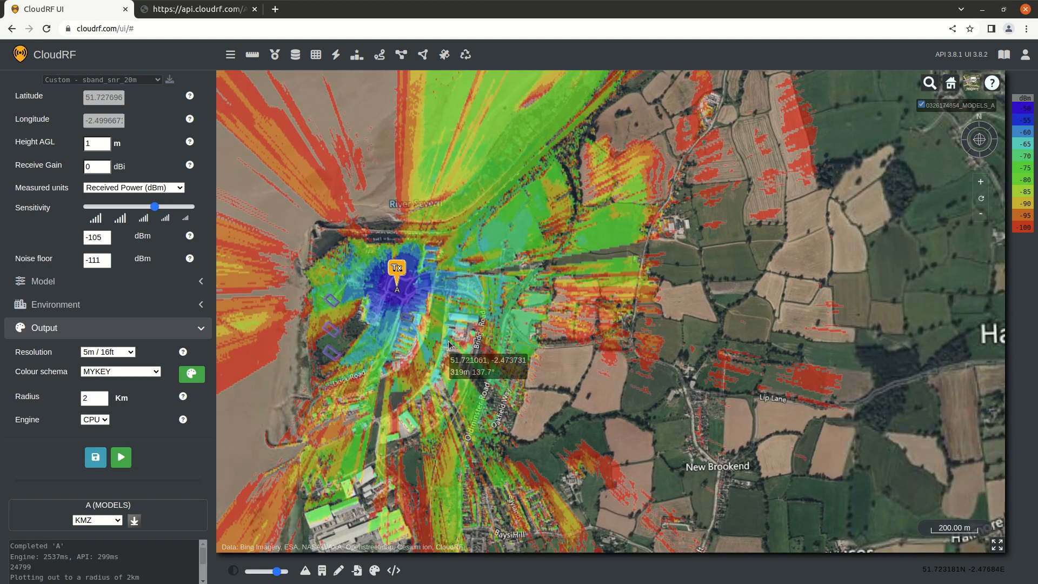
pyautogui.moveTo(829, 189)
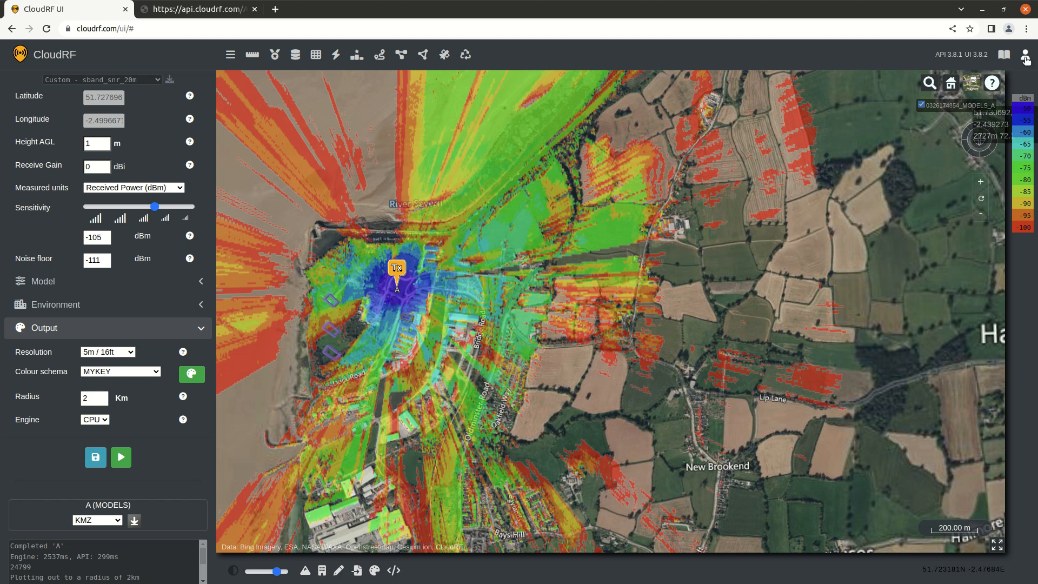
# In account settings, make MYKEY the default Received power schema and set RSRP's default.
pyautogui.click(1026, 54)
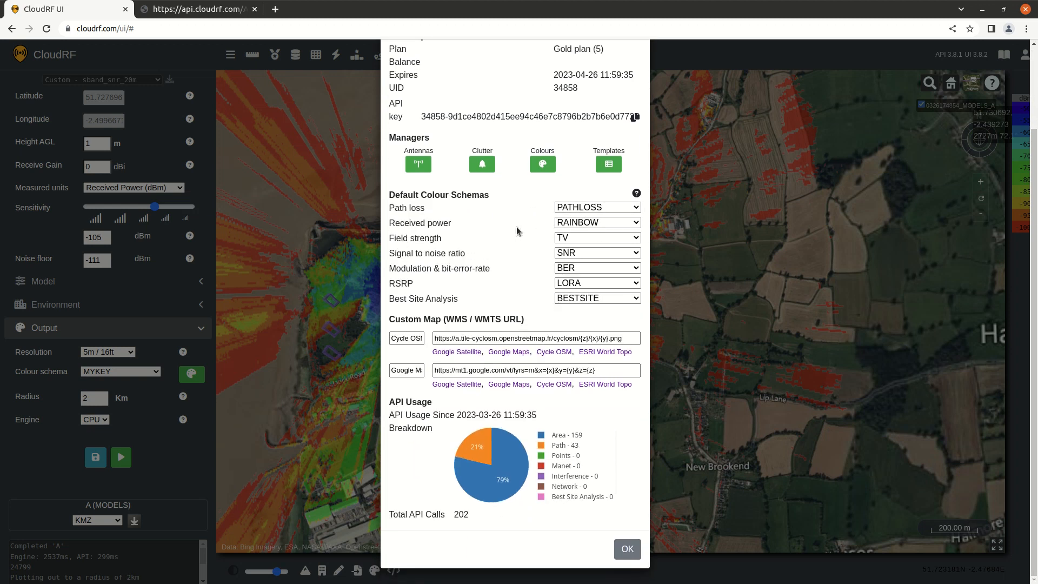
pyautogui.moveTo(468, 233)
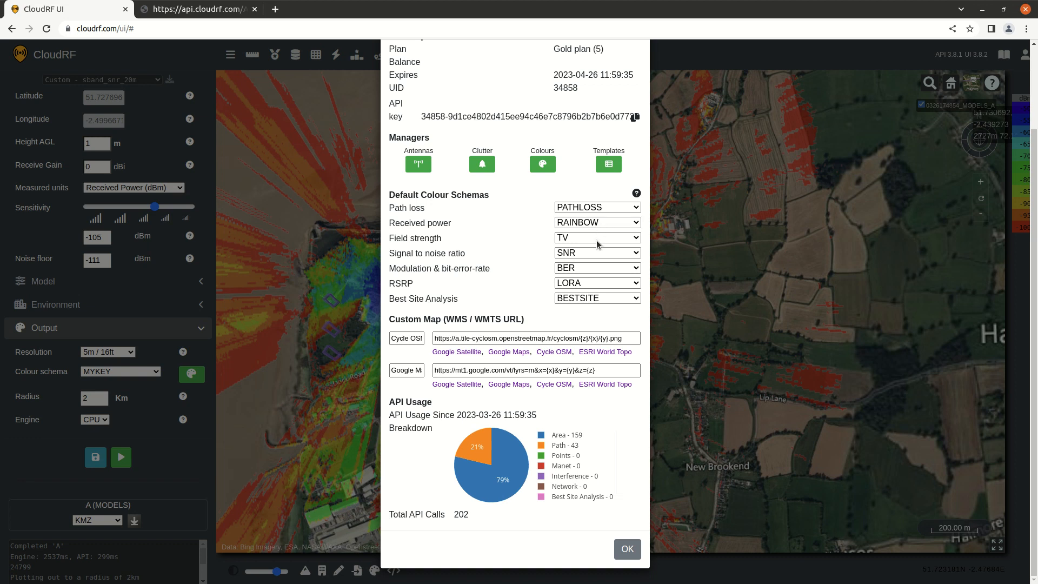
pyautogui.click(596, 222)
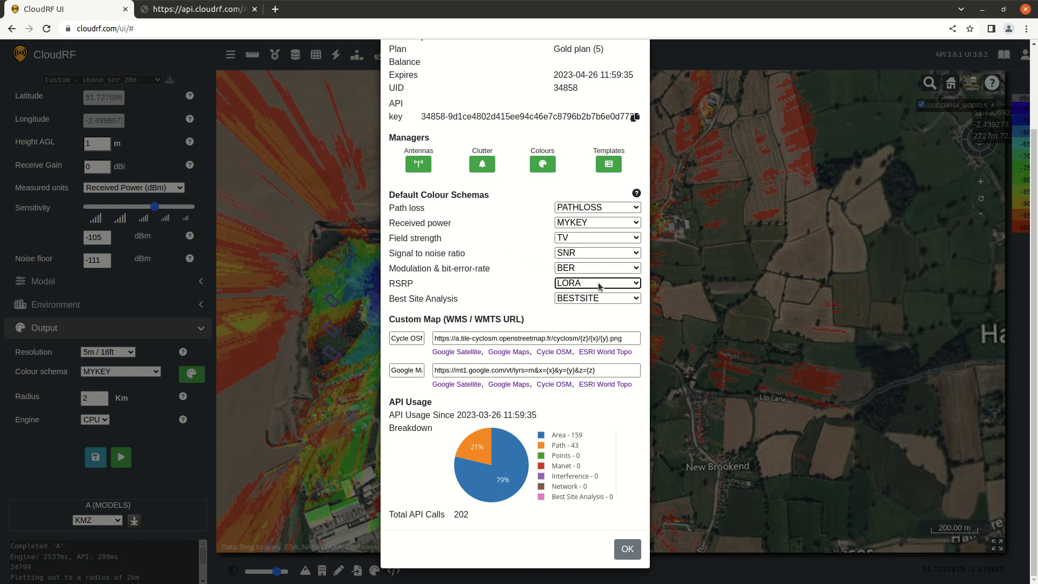
pyautogui.click(596, 283)
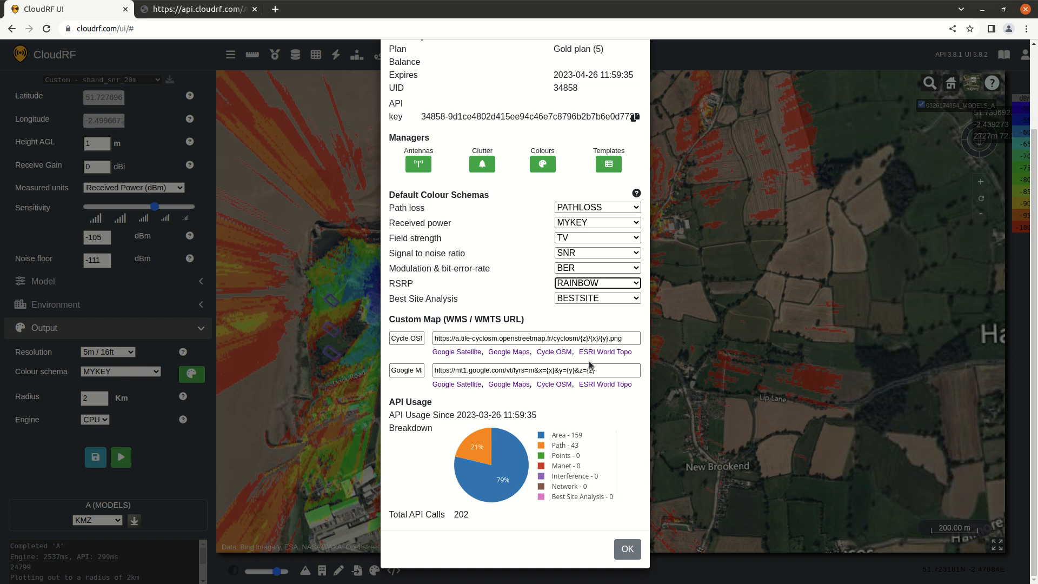
pyautogui.click(626, 549)
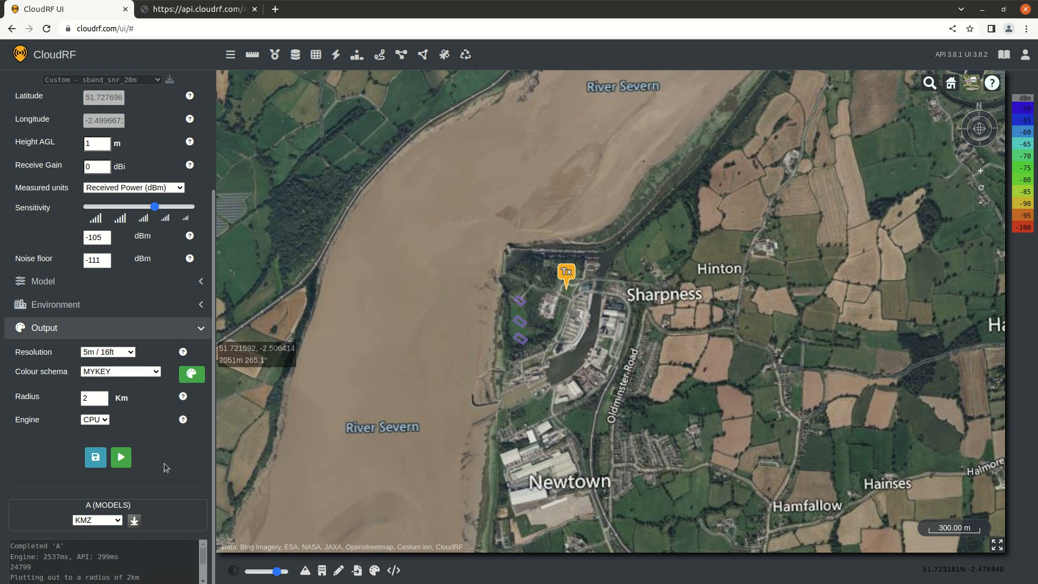
pyautogui.moveTo(129, 489)
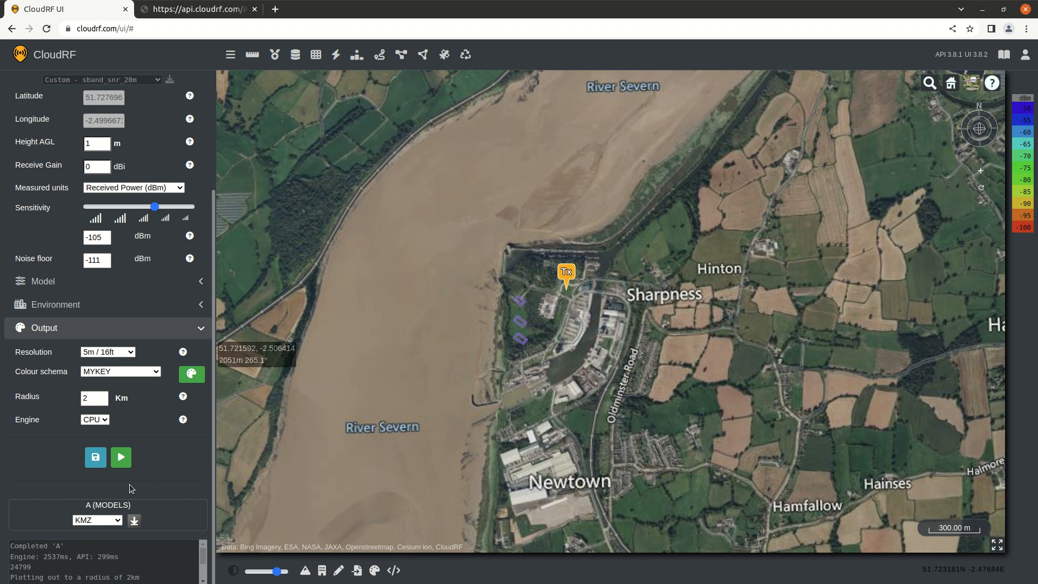
# Switch the output colour schema from MYKEY to Greyscale GIS.
pyautogui.click(120, 371)
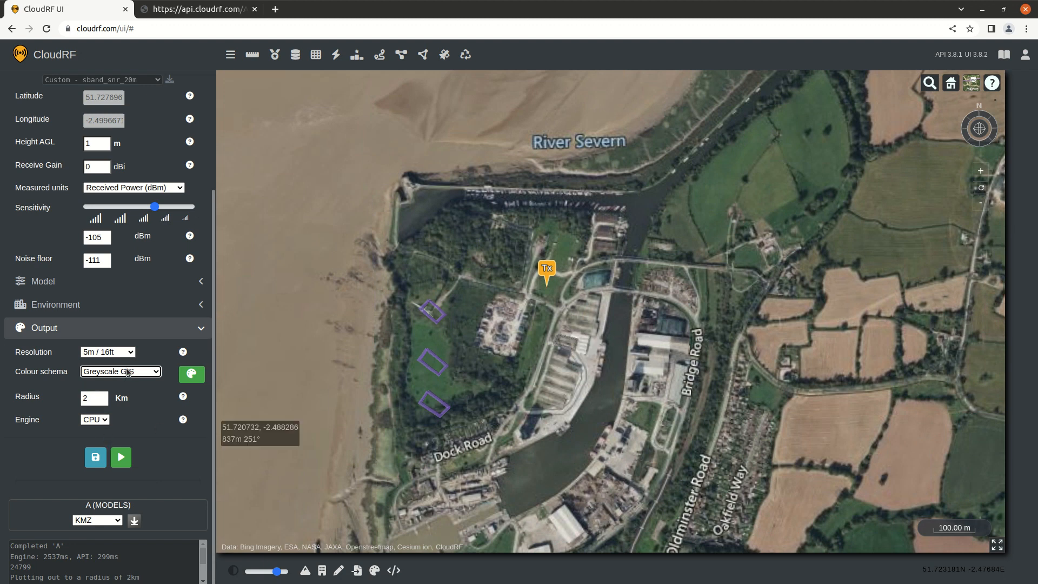
pyautogui.moveTo(114, 378)
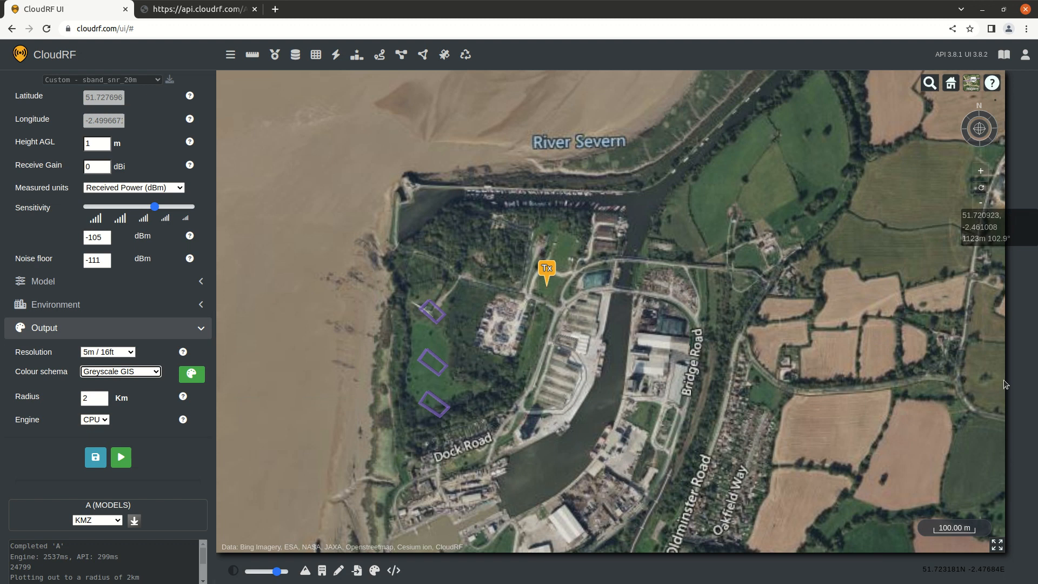
pyautogui.moveTo(169, 463)
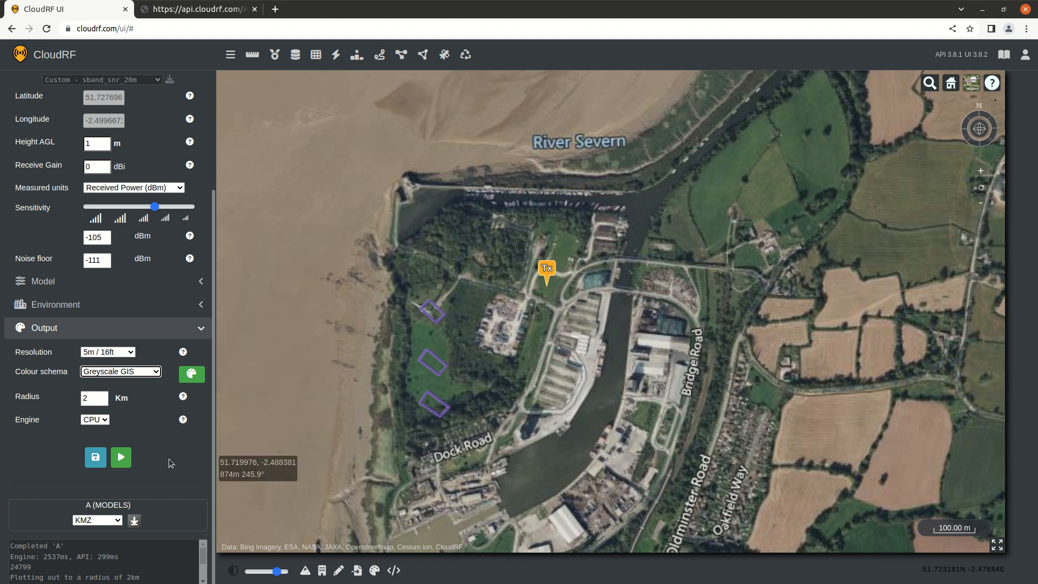
# Run the greyscale coverage calculation and set the export format to SHP.
pyautogui.click(121, 456)
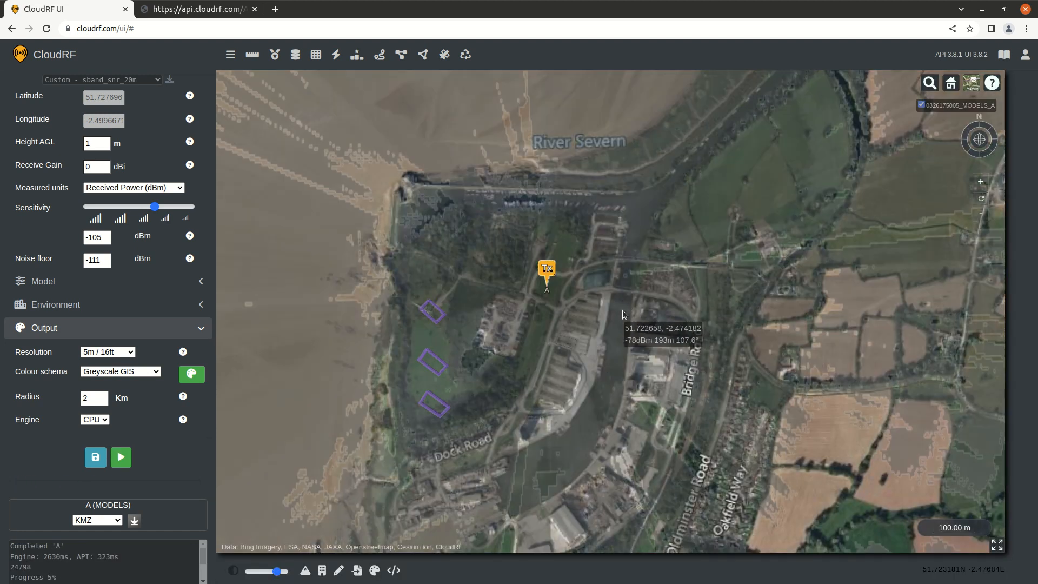
pyautogui.scroll(-3)
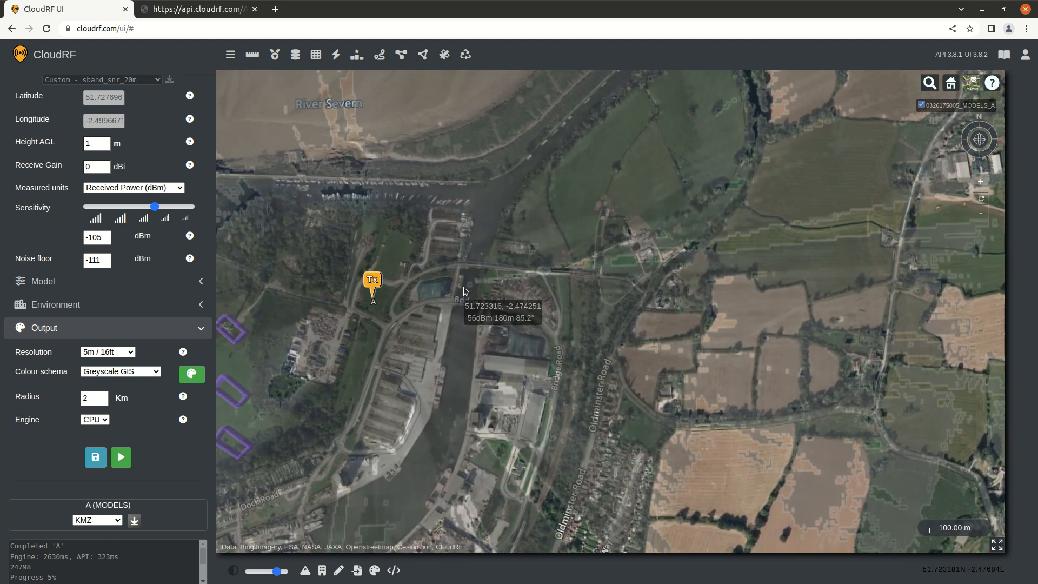
pyautogui.moveTo(442, 276)
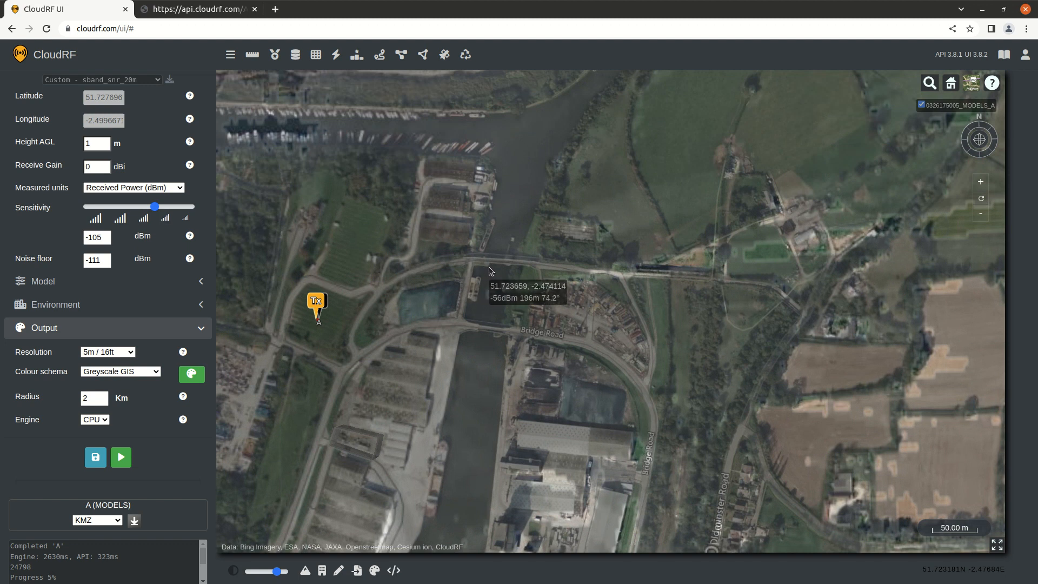
pyautogui.moveTo(550, 268)
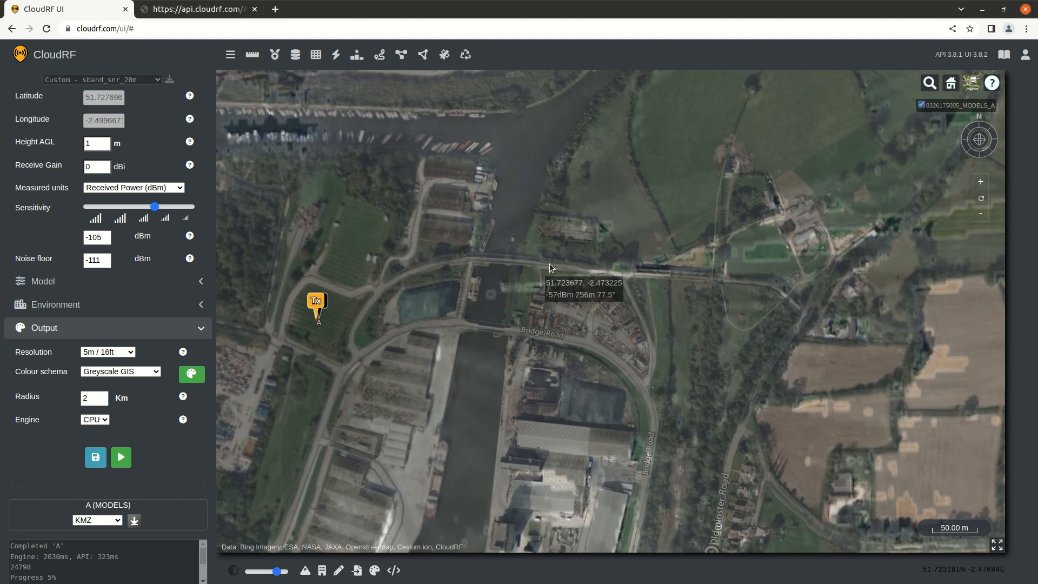
pyautogui.moveTo(634, 260)
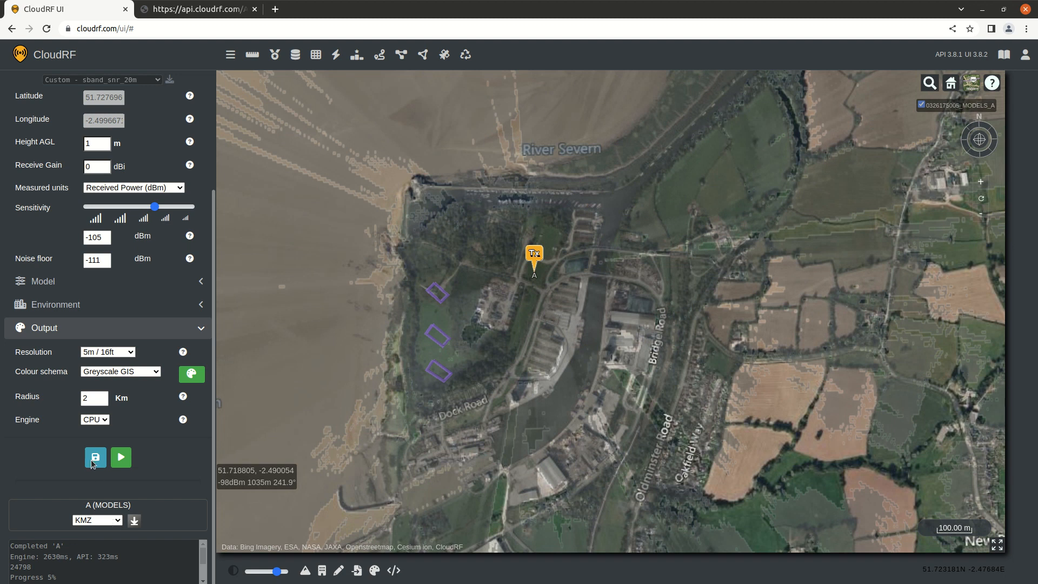
pyautogui.click(97, 519)
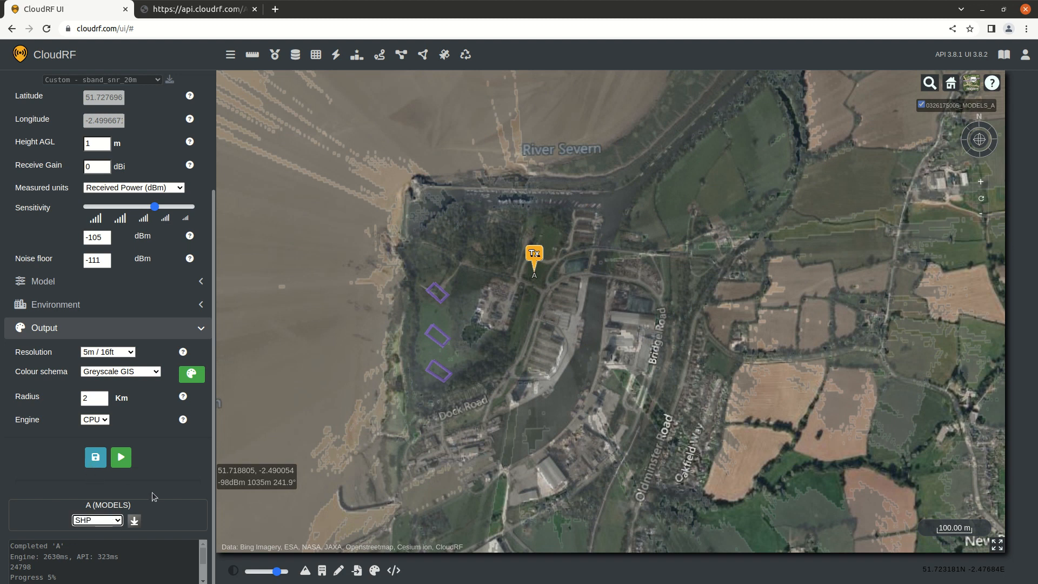